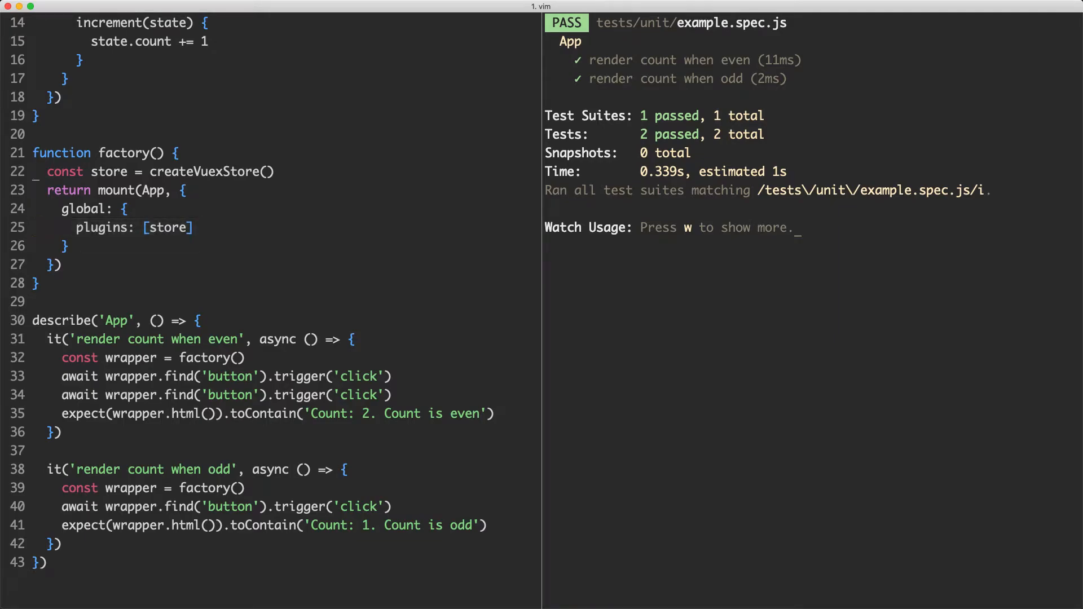
# Step: Add '// stubs', '// directives', '// mocks' and '// provide' comments above factory()
pyautogui.write('//')
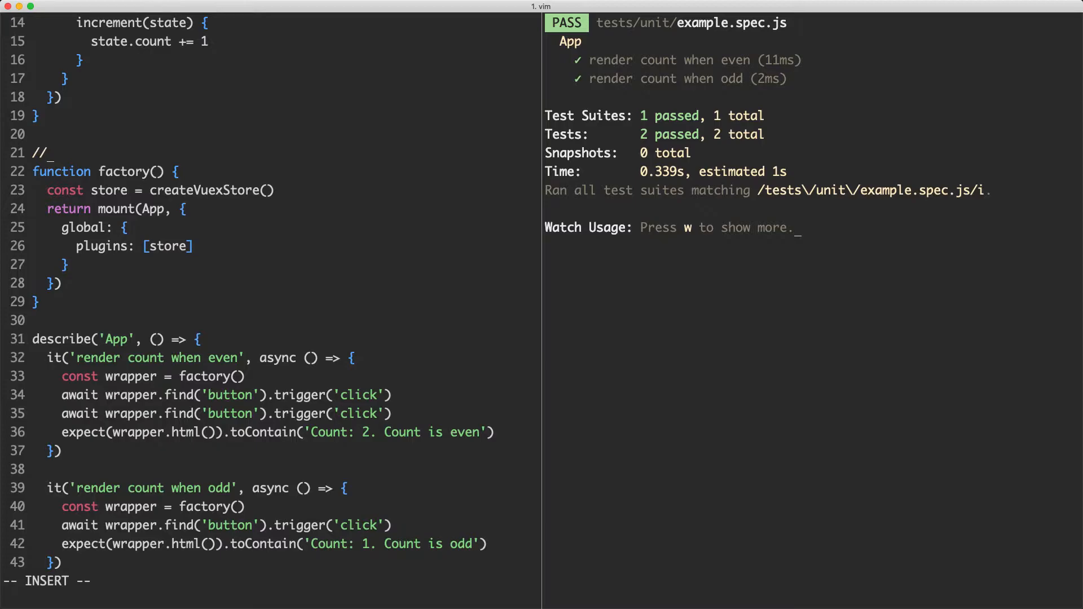
pyautogui.write('stubs')
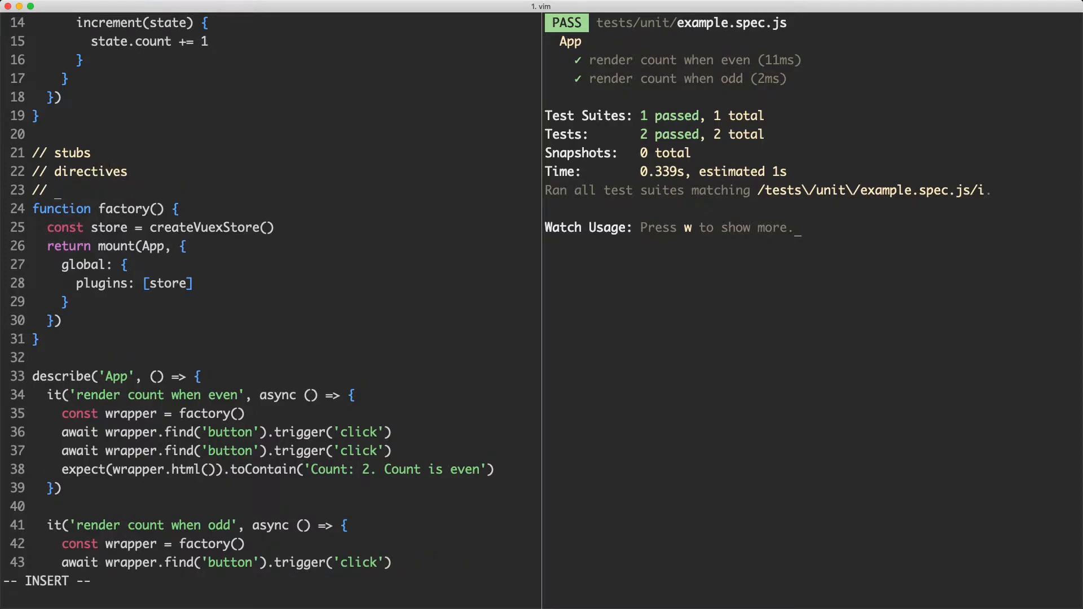
pyautogui.write('mocks')
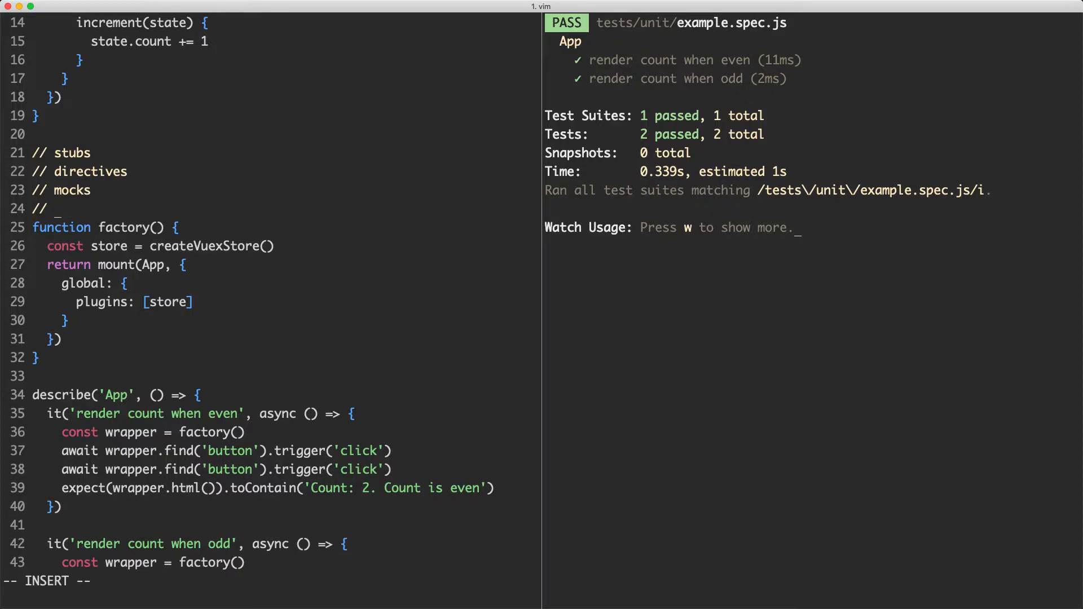
pyautogui.write('provide')
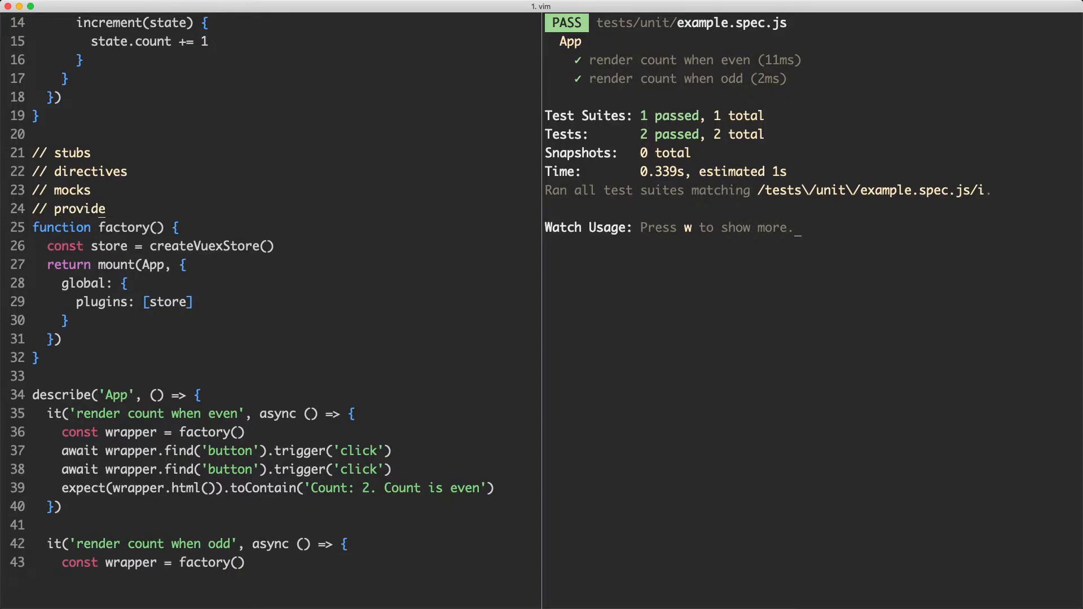
pyautogui.press('V')
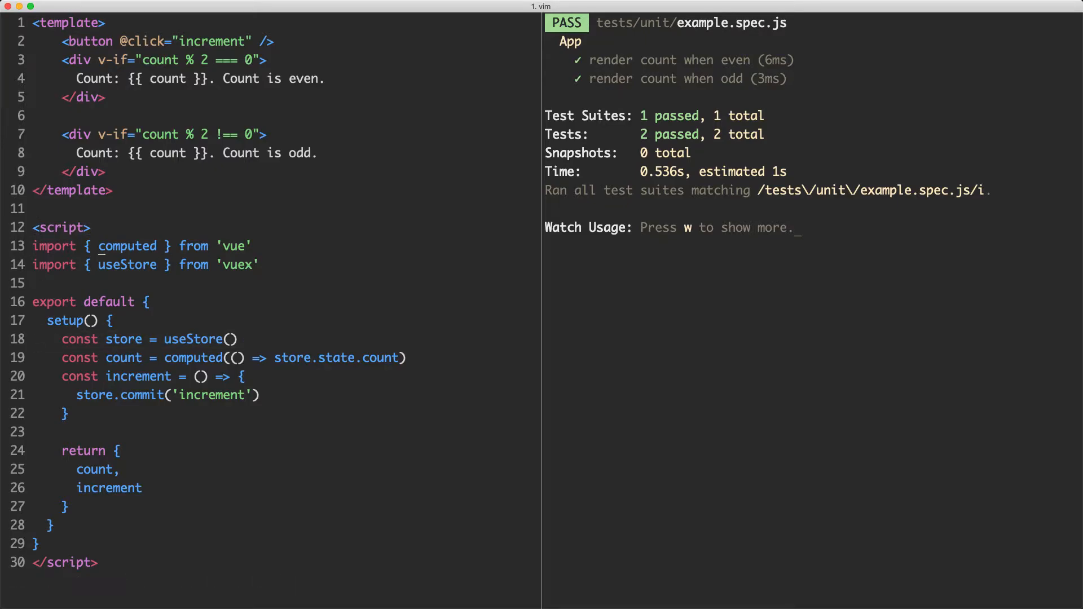
# Step: Import inject from vue and replace useStore() with inject('store') in setup
pyautogui.write(', inject')
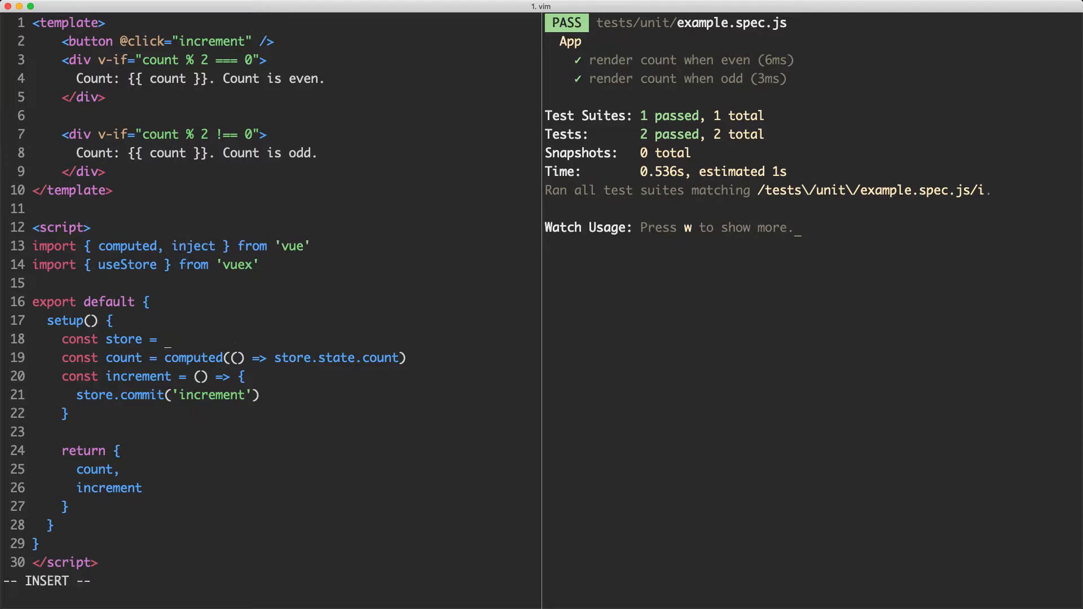
pyautogui.write('inject(')
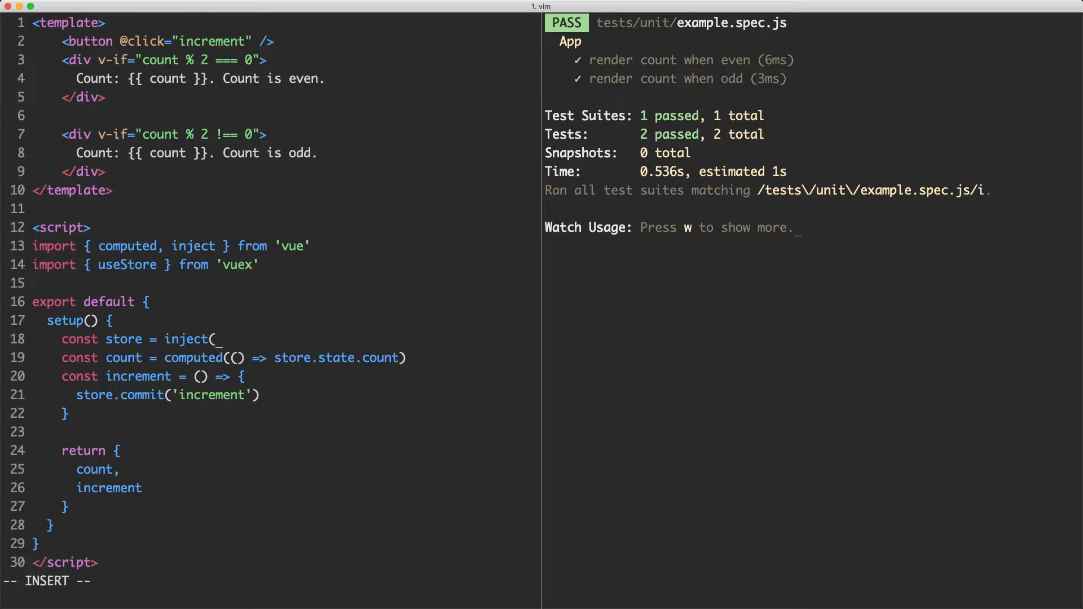
pyautogui.write("'store')")
pyautogui.click(271, 582)
pyautogui.write(':w')
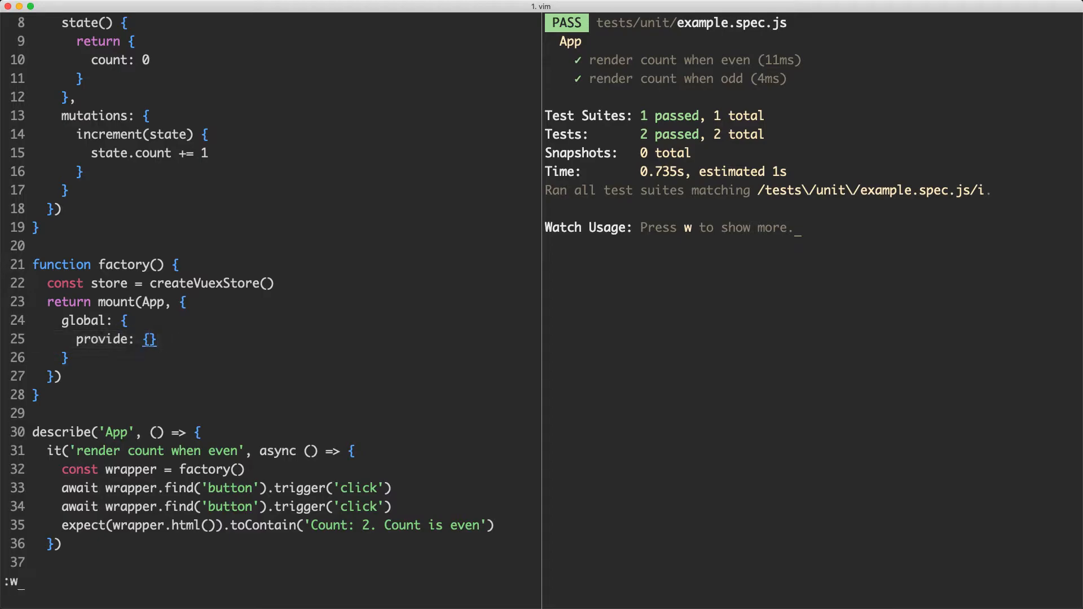
# Step: Save the spec with the mount option changed from plugins: [store] to provide: {}
pyautogui.press('Return')
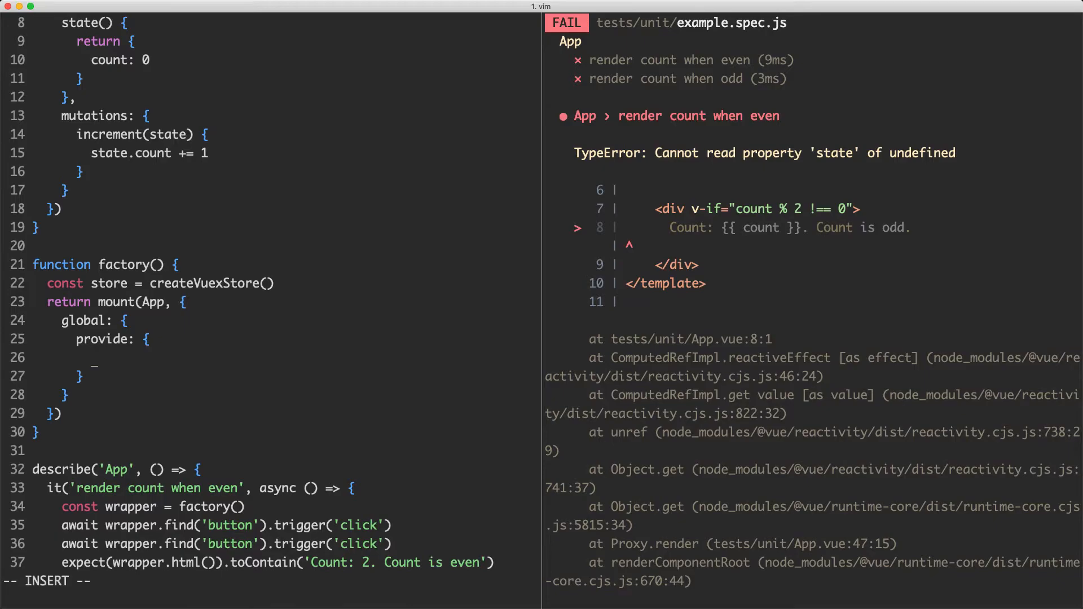
# Step: Add a 'store' key to the spec's provide object
pyautogui.write("'store': s")
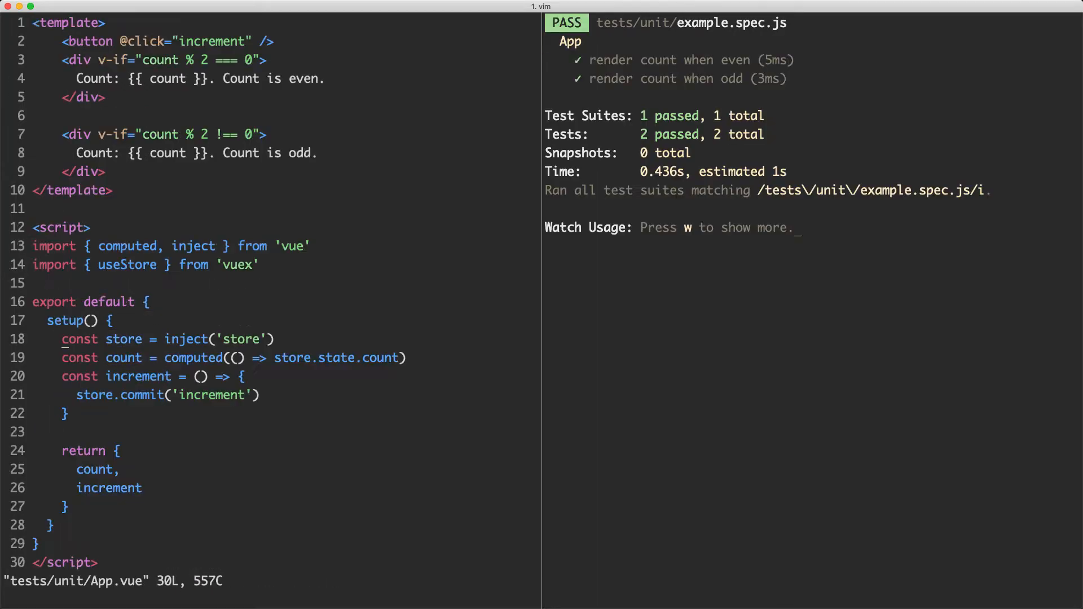
pyautogui.press('v')
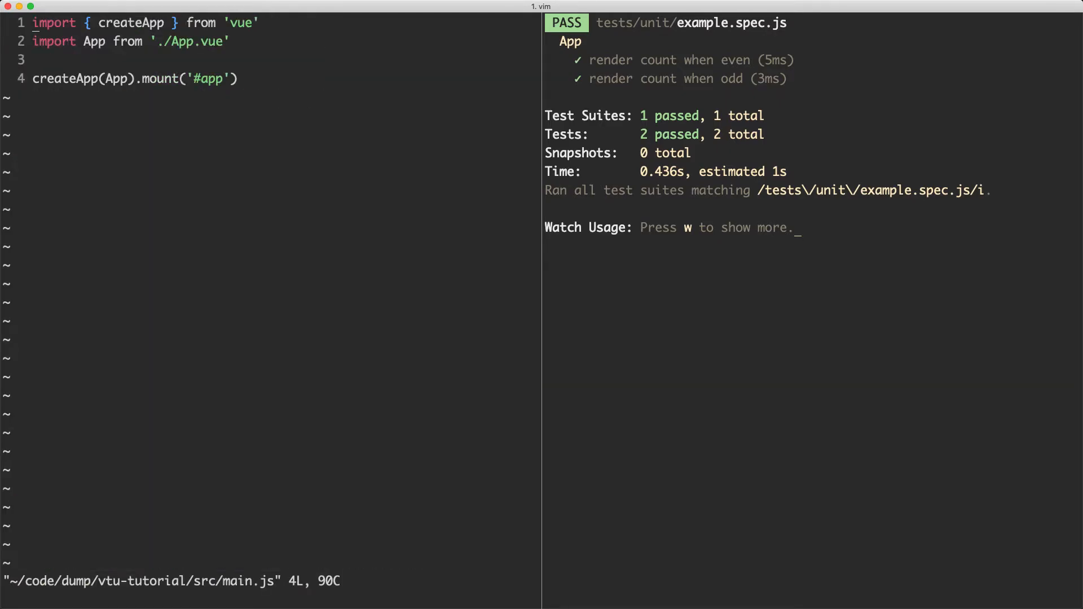
# Step: Store createApp(App) in const app, mount it separately, and add app.provide('store', …)
pyautogui.write('const app =')
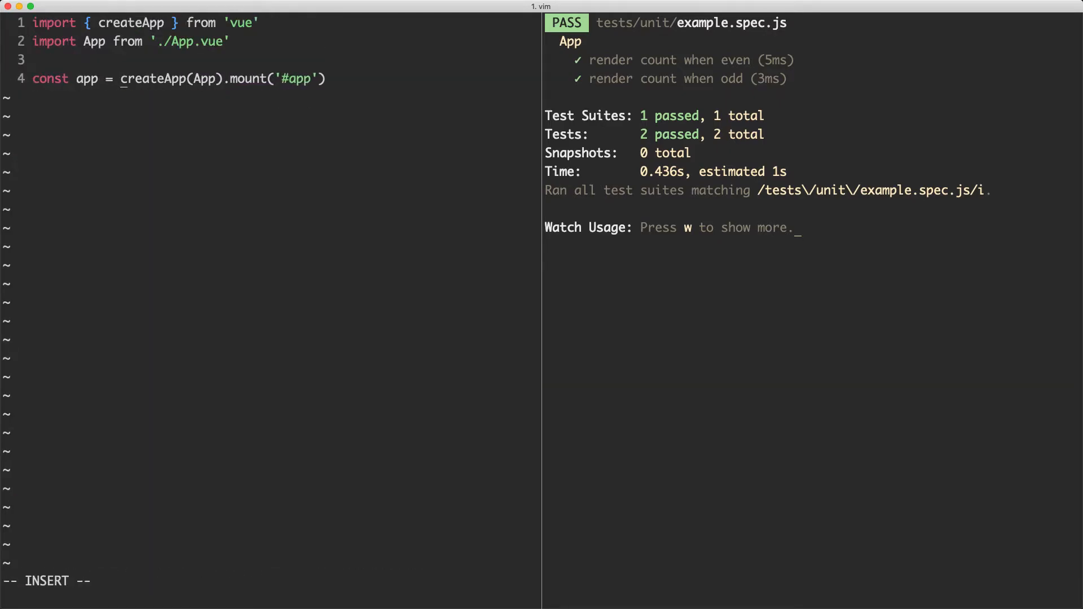
pyautogui.press('Enter')
pyautogui.write('app.p')
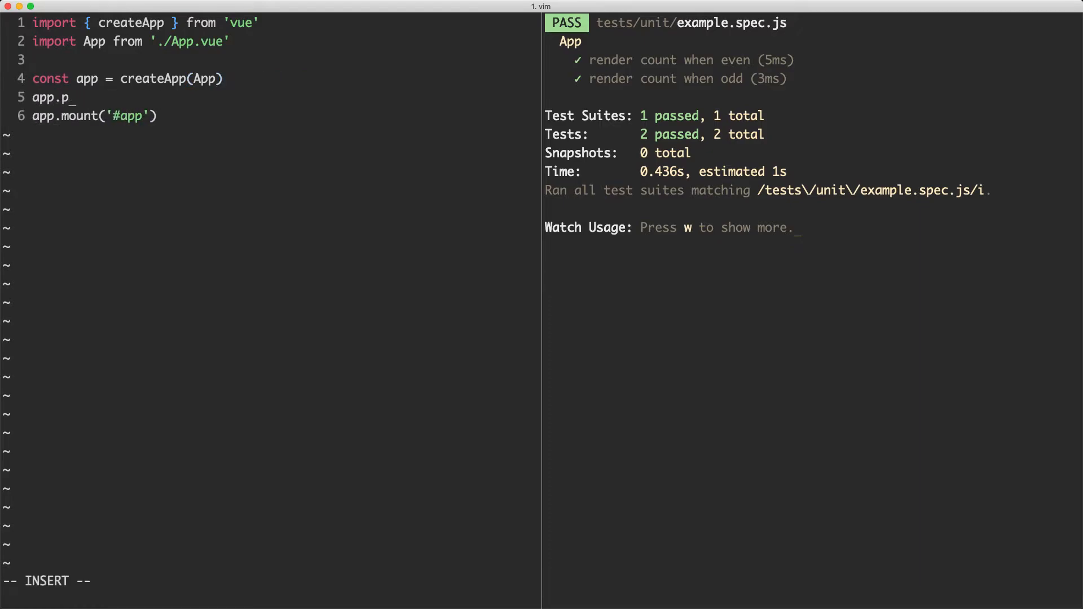
pyautogui.write("rovide('stor")
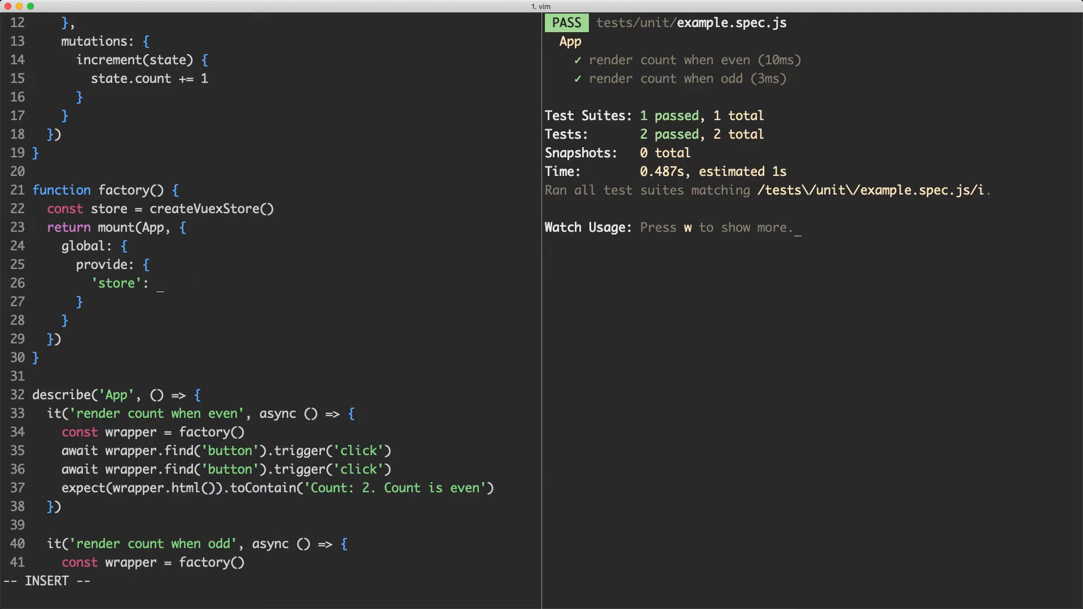
# Step: Provide a 'store' stub with state { count: 0 } and an empty commit function
pyautogui.write('{')
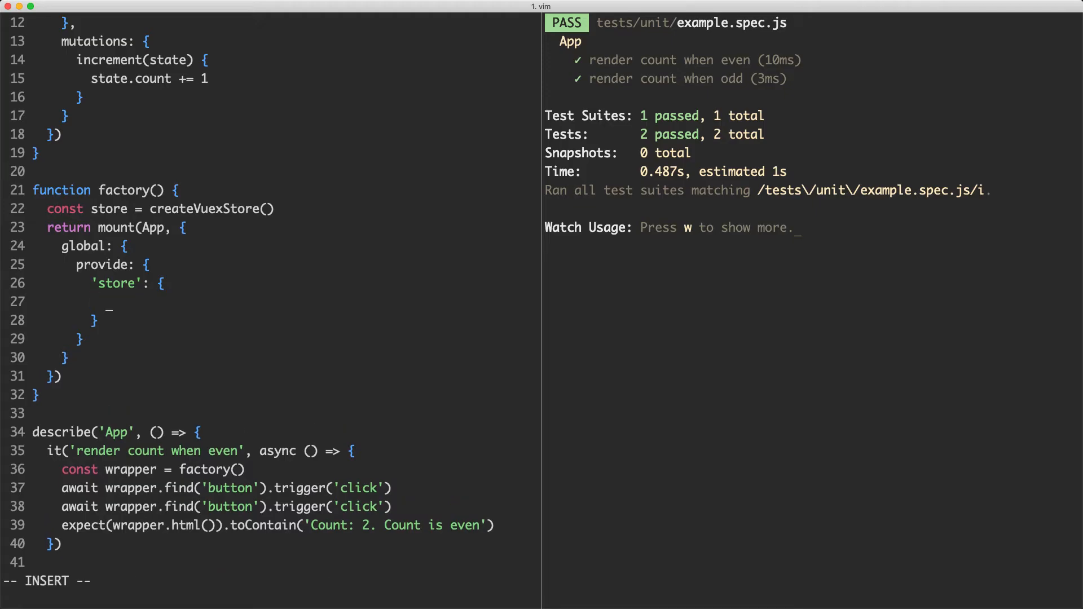
pyautogui.write('state: {')
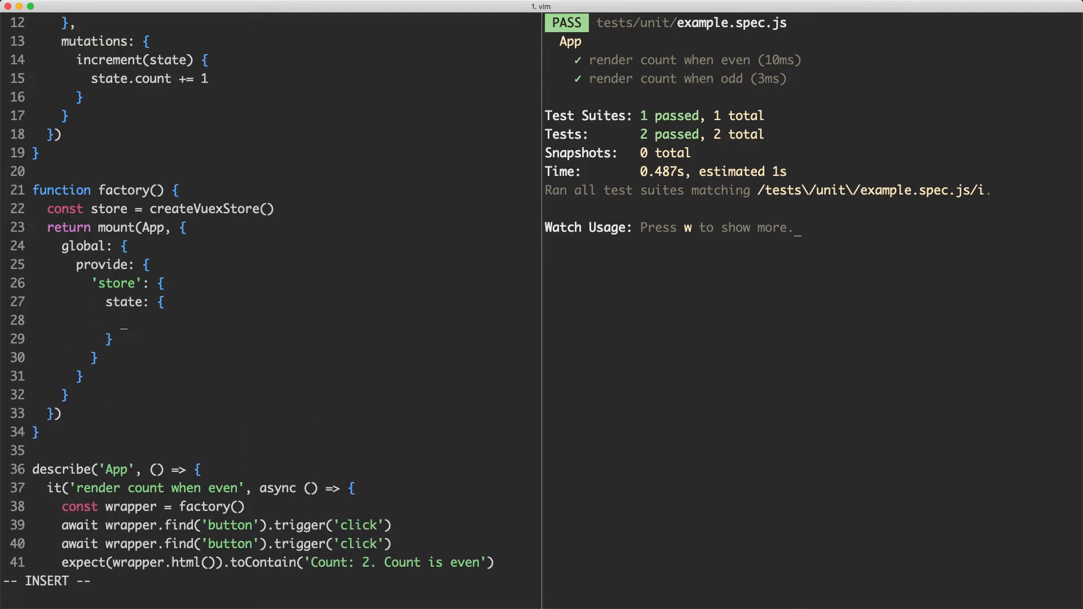
pyautogui.write('count: 0')
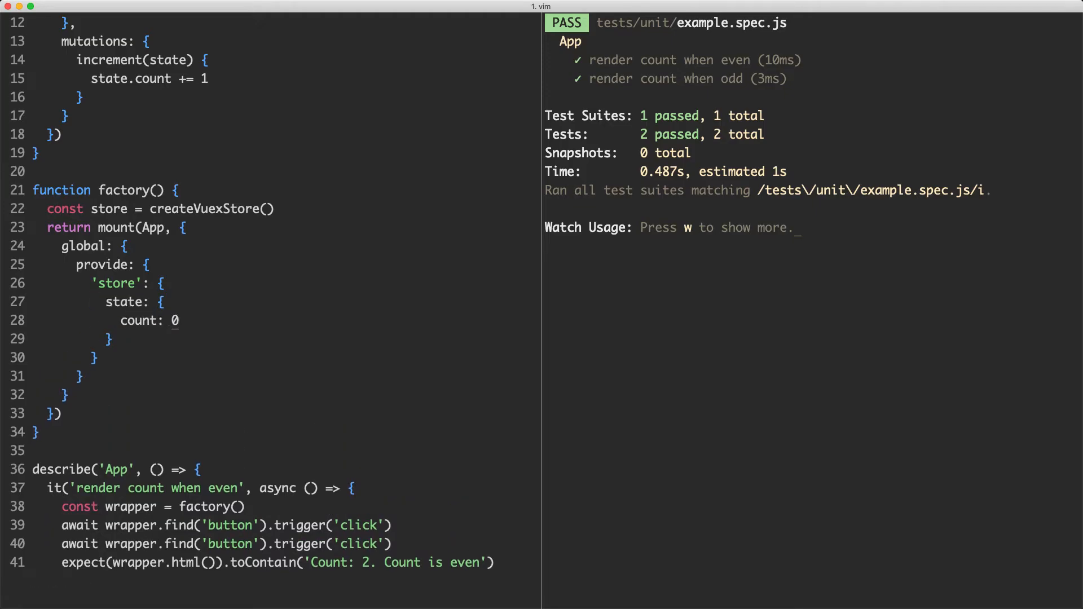
pyautogui.write('commit: () => {')
pyautogui.click(109, 338)
pyautogui.write(',')
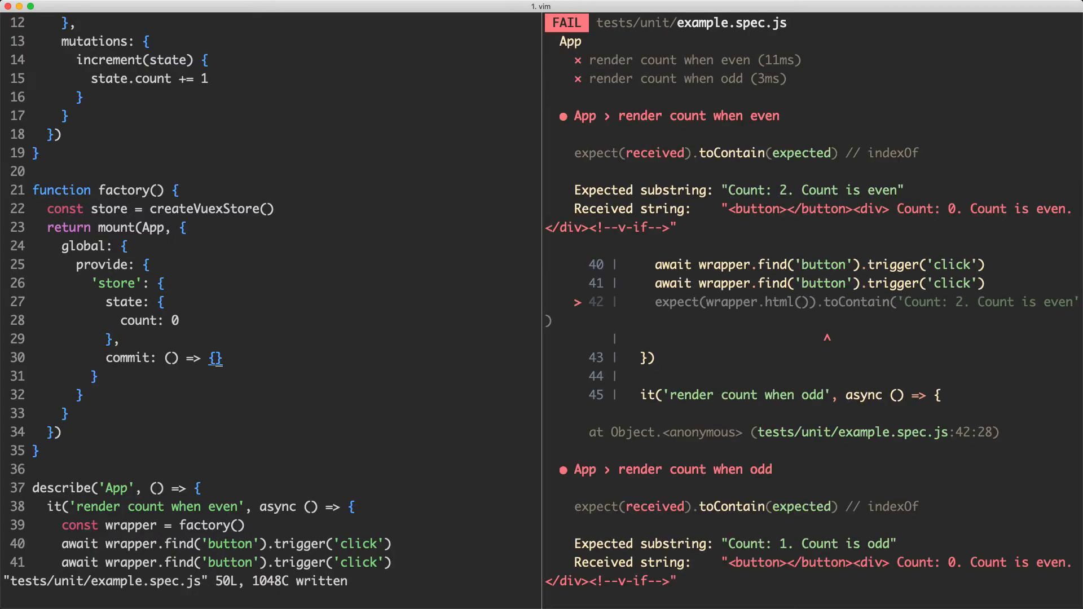
pyautogui.moveTo(306, 298)
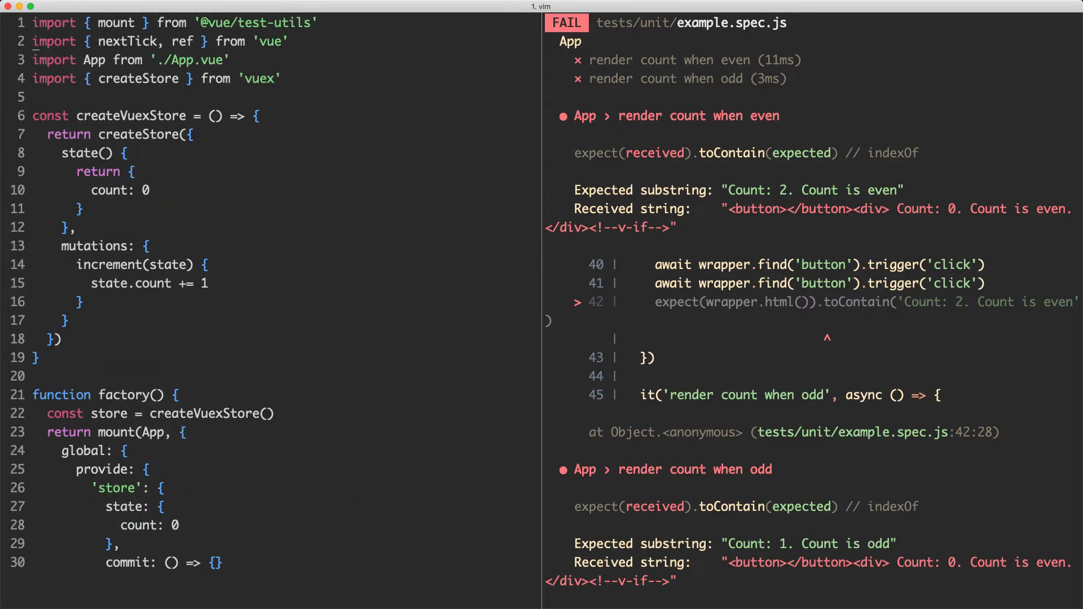
# Step: Use reactive({ count: 0 }) as the stub's state and make commit increment state.count
pyautogui.write('reactiv')
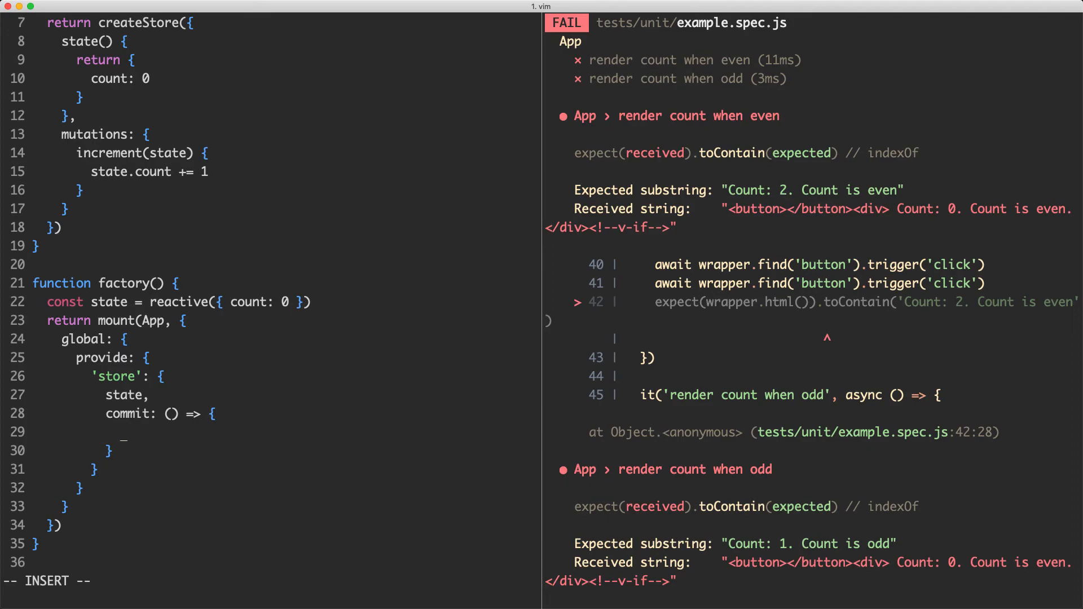
pyautogui.write('state.count += 1')
pyautogui.write('ap')
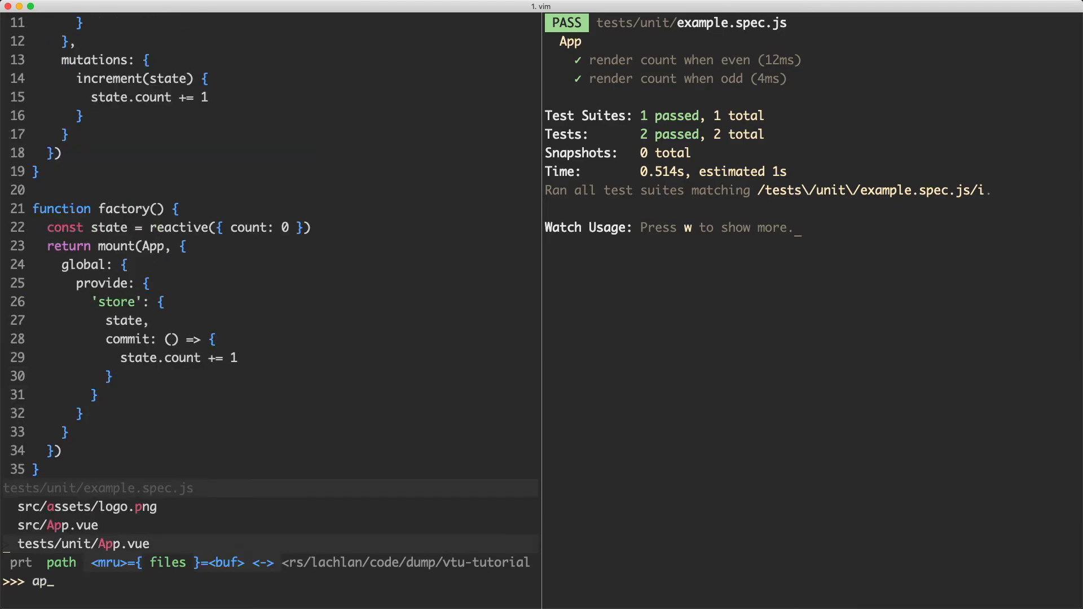
pyautogui.press('enter')
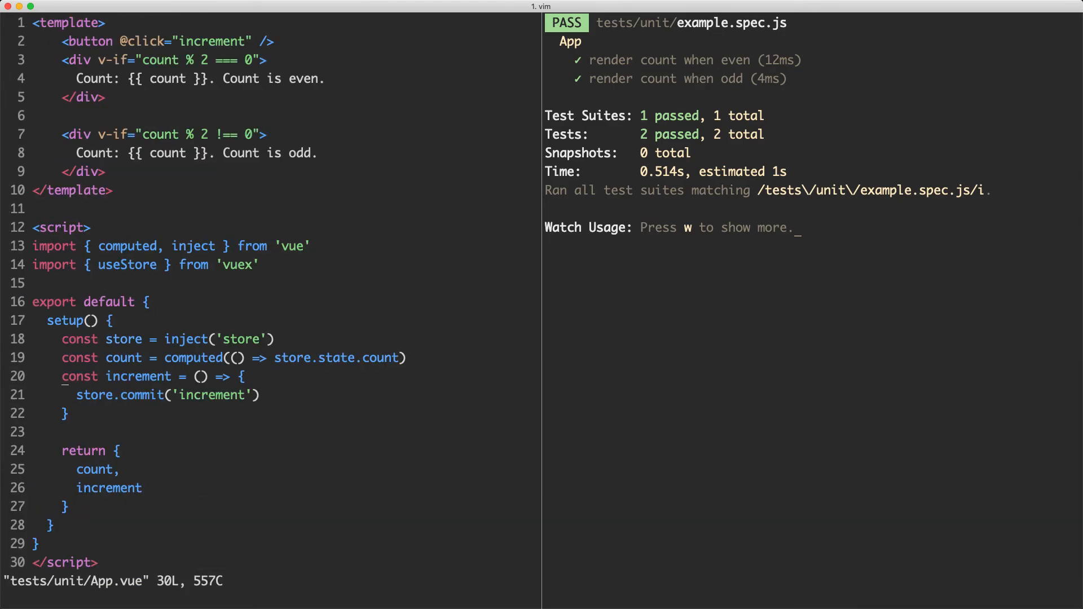
pyautogui.press('v')
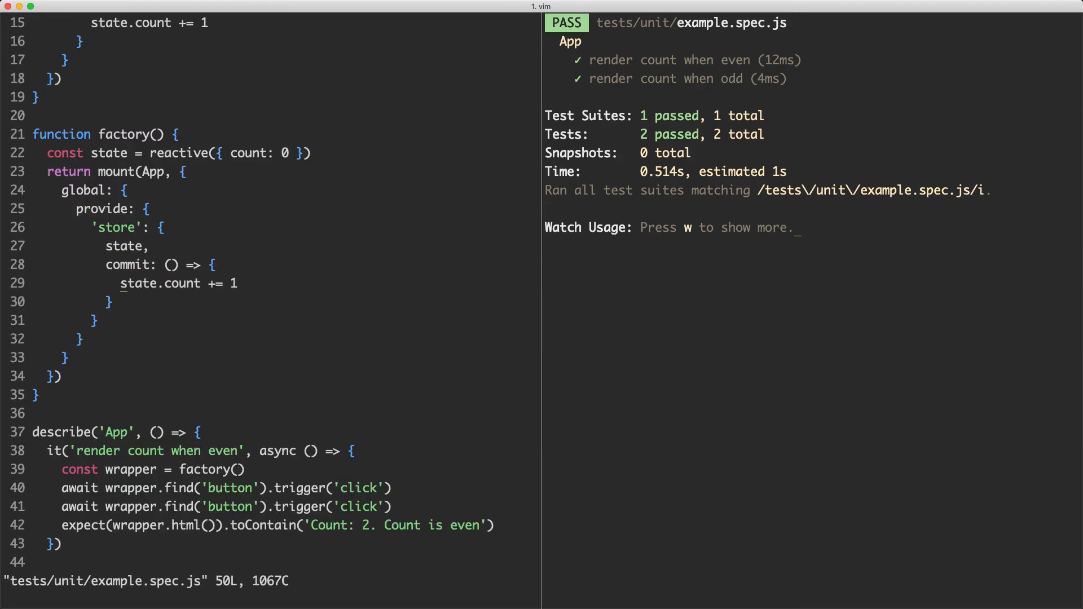
pyautogui.press('V')
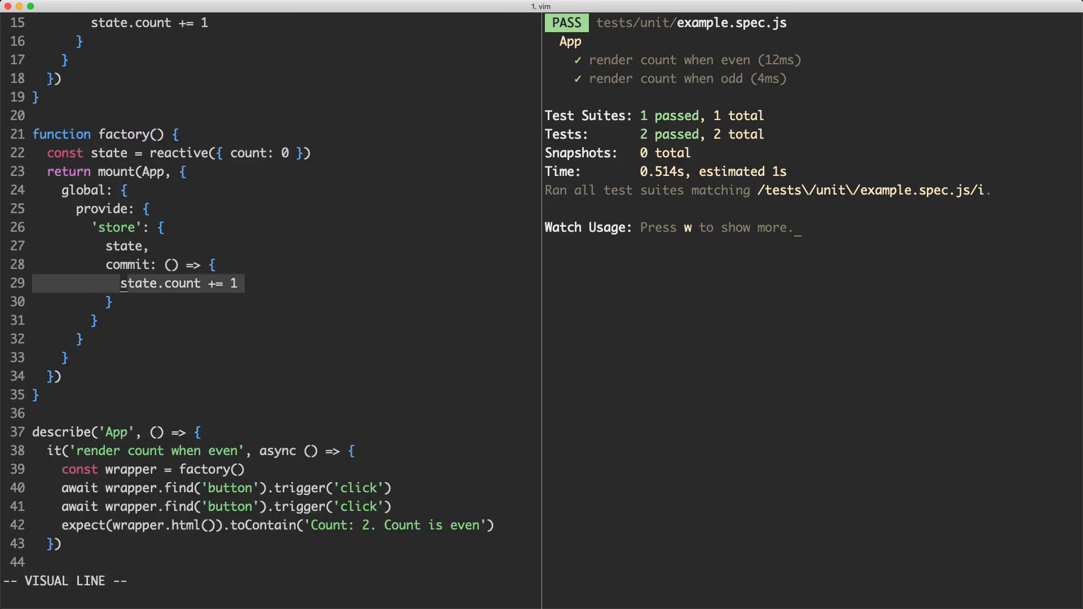
pyautogui.press('Escape')
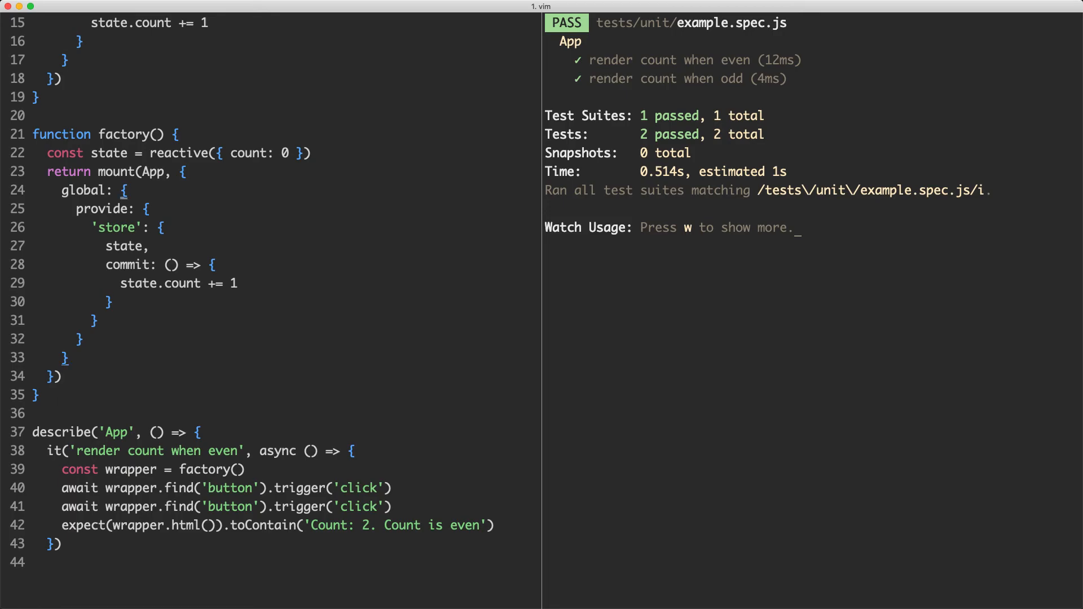